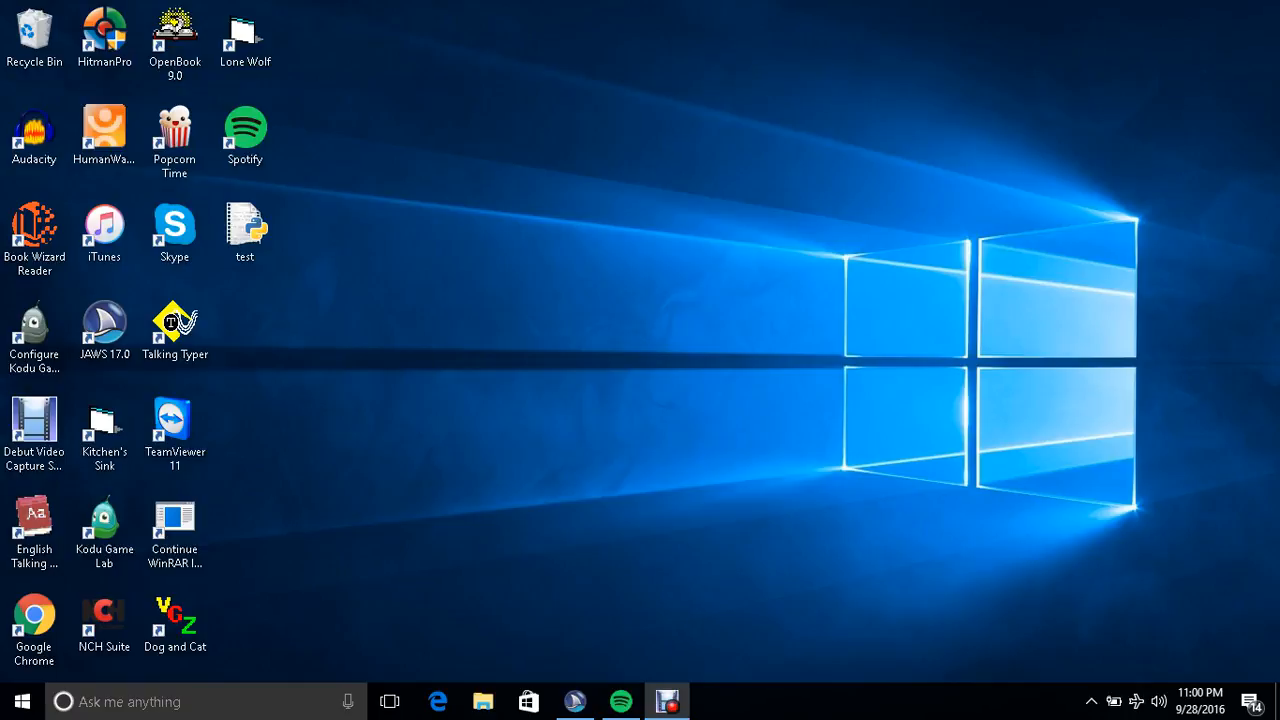
# - Launch iTunes from the Start menu's Most used list to show the song library
pyautogui.click(22, 700)
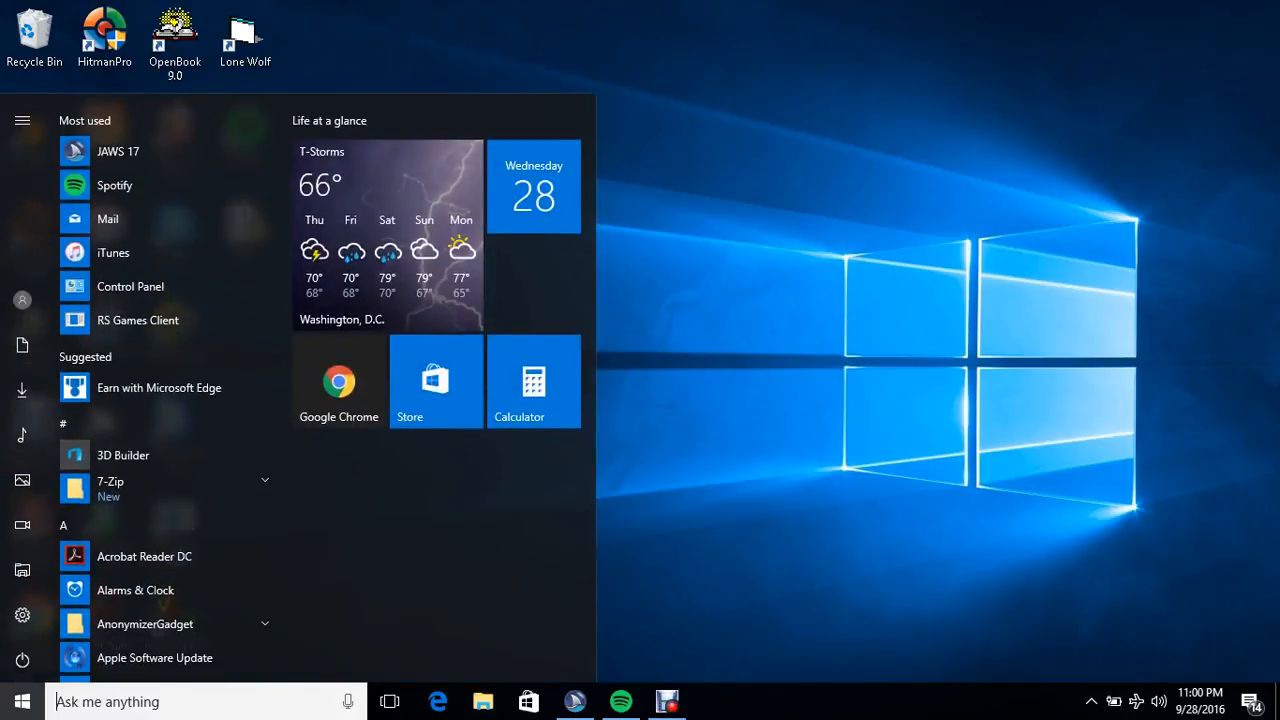
pyautogui.click(22, 700)
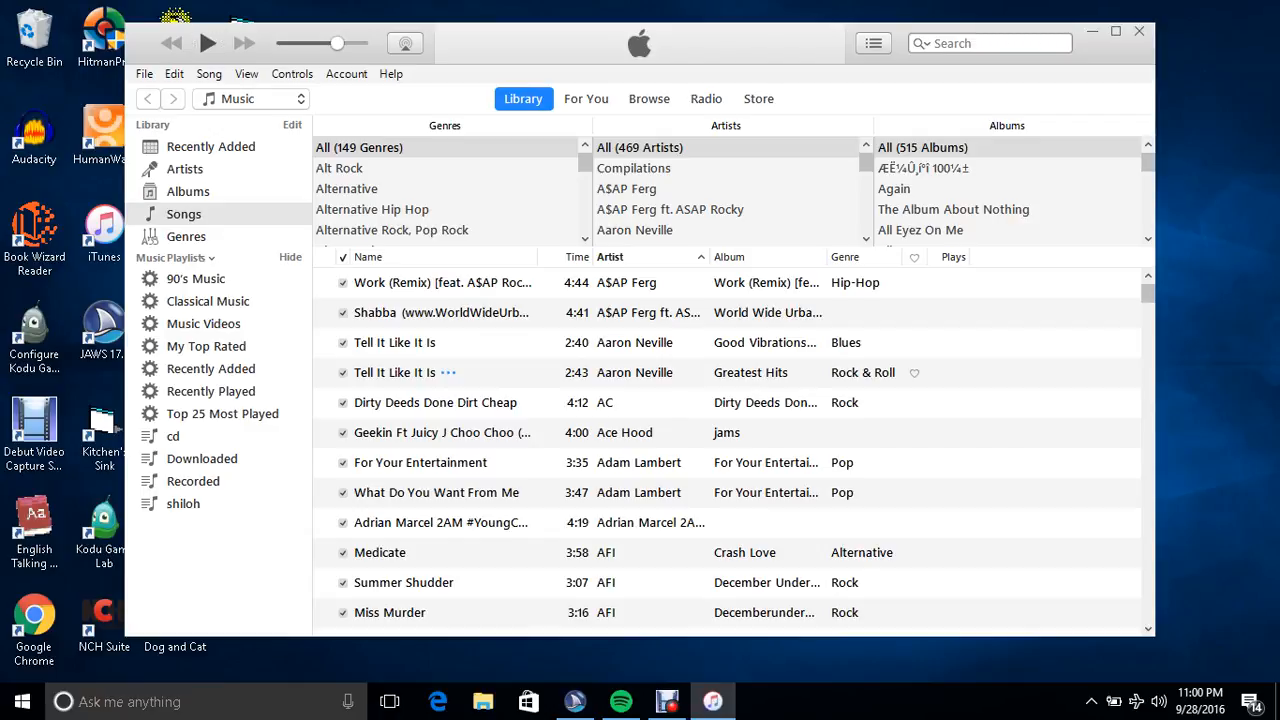
# - Select A$AP Ferg's Work (Remix) and reveal the File menu's library-adding commands
pyautogui.click(440, 282)
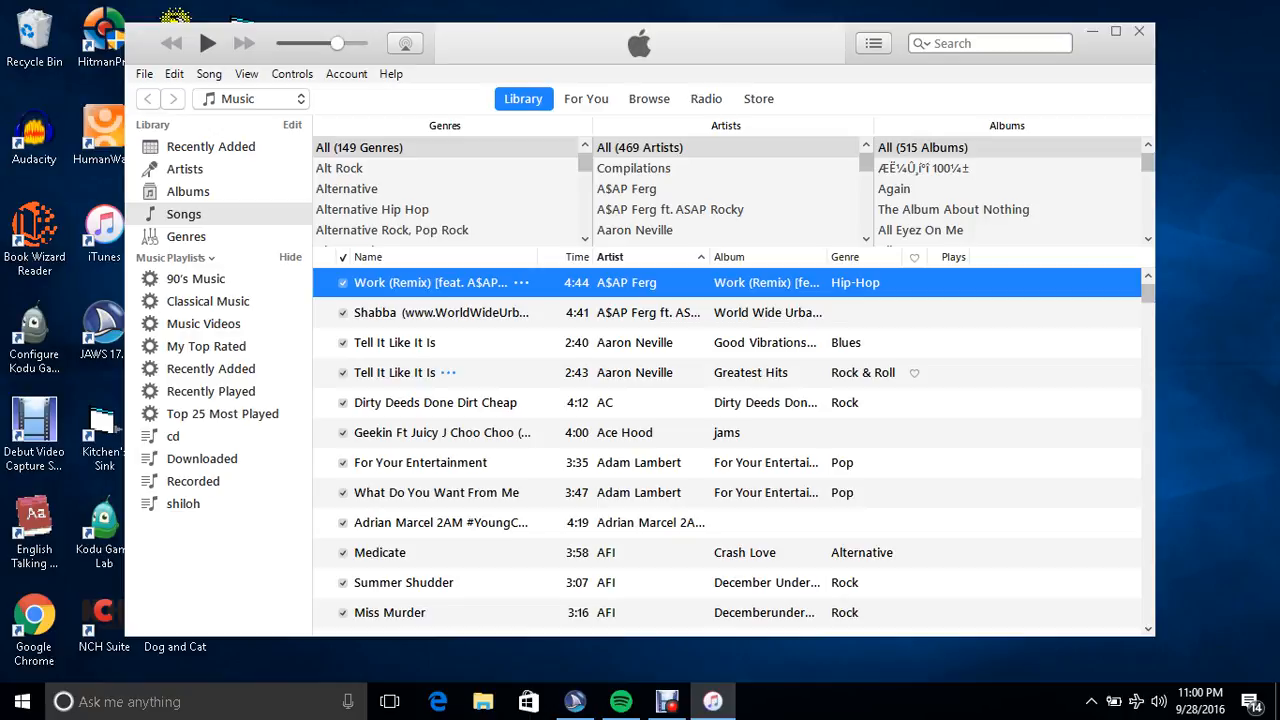
pyautogui.click(144, 74)
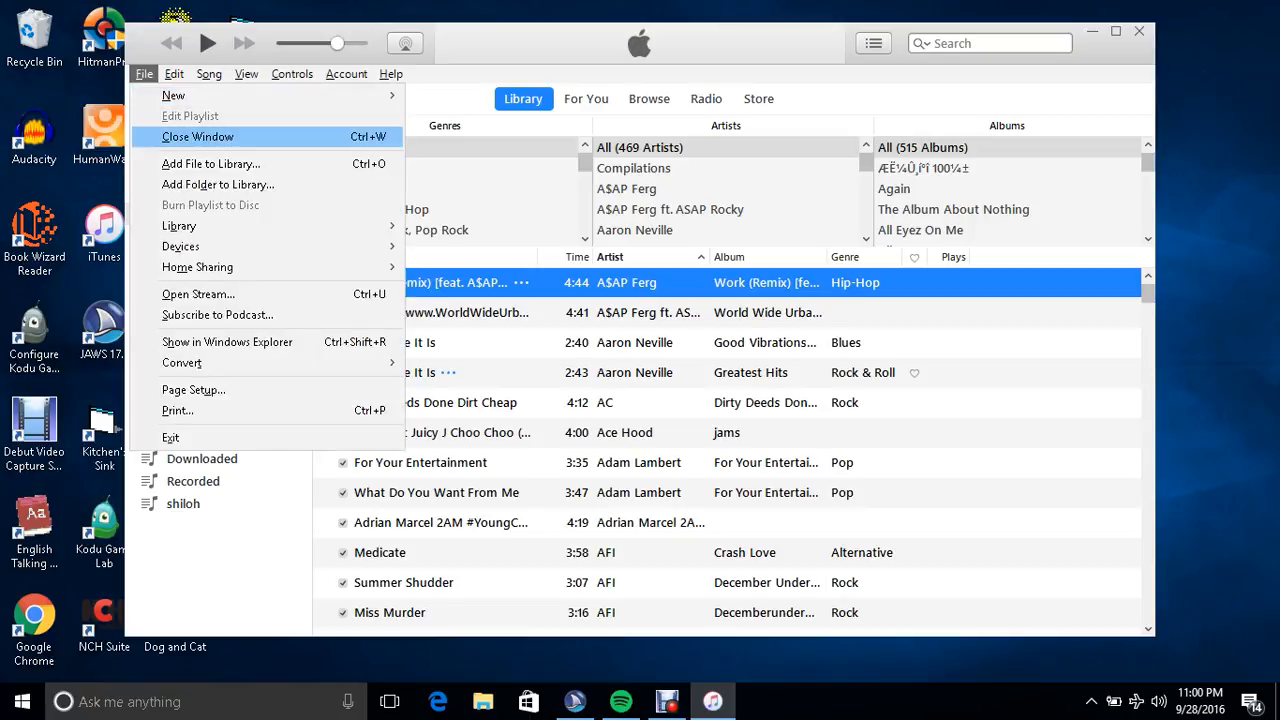
pyautogui.moveTo(218, 184)
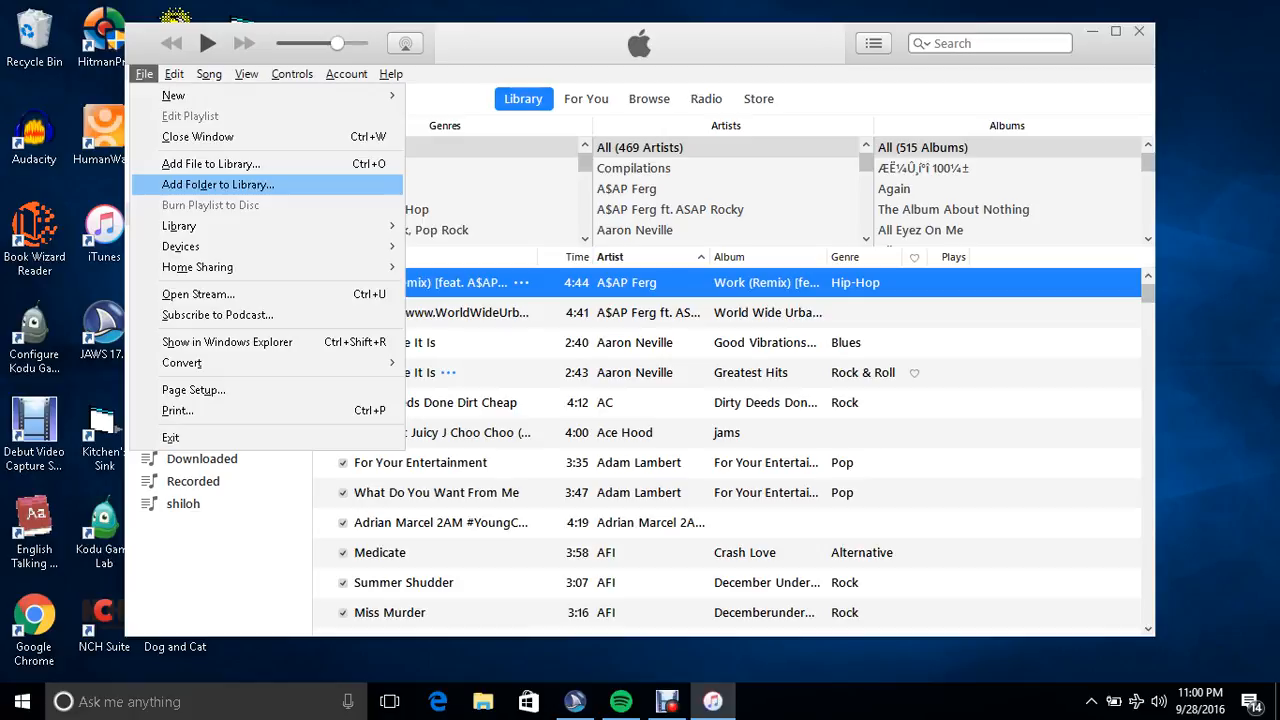
# - Add the Music > bass boosted songs folder to the library via Add Folder to Library
pyautogui.click(218, 184)
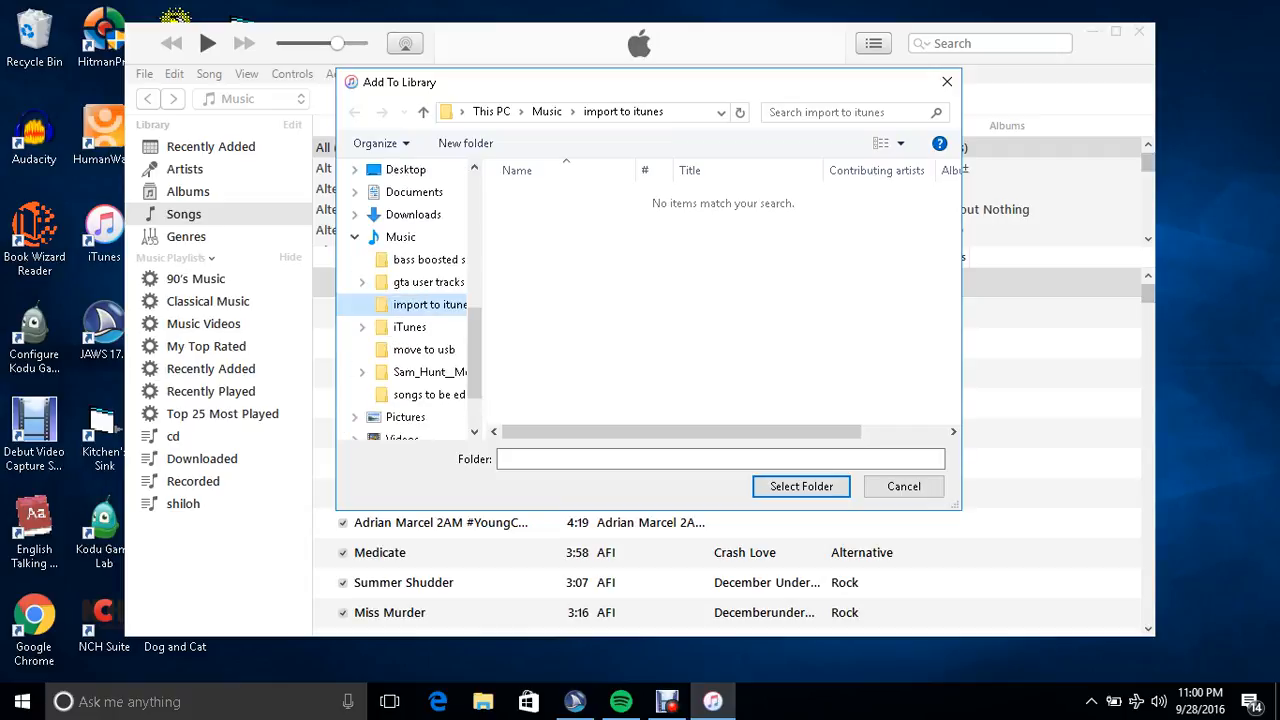
pyautogui.click(408, 328)
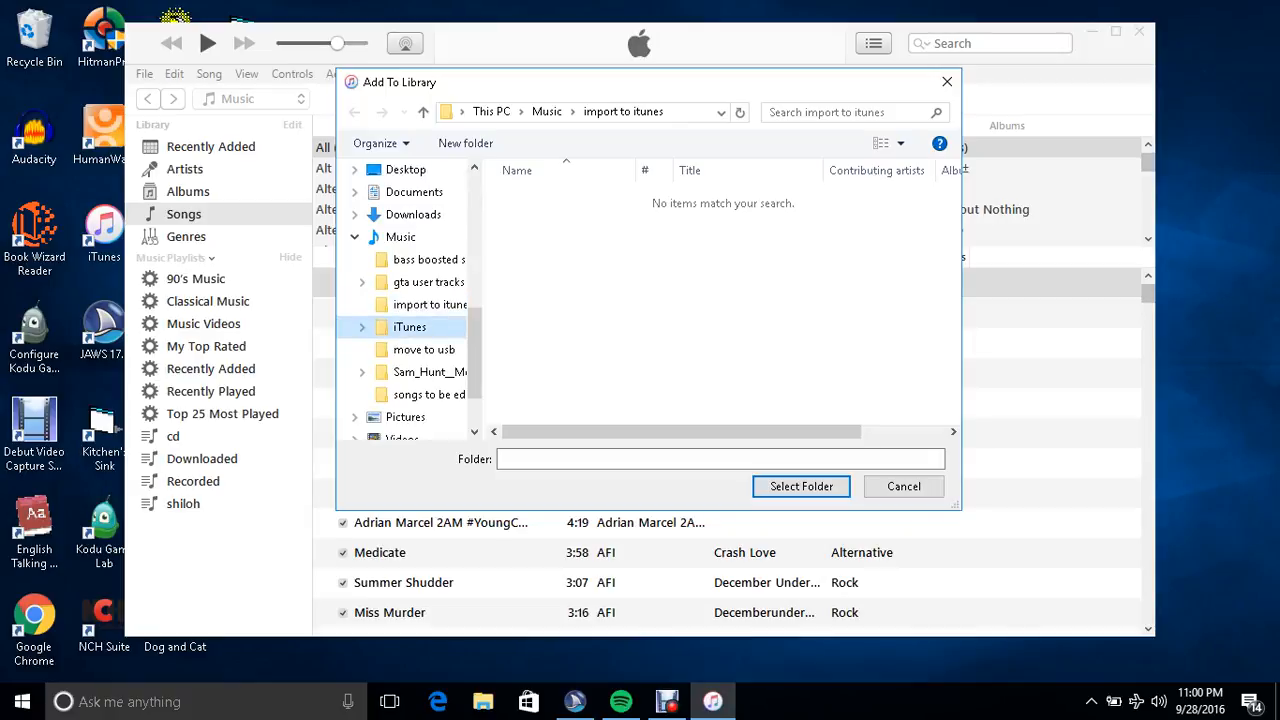
pyautogui.click(430, 260)
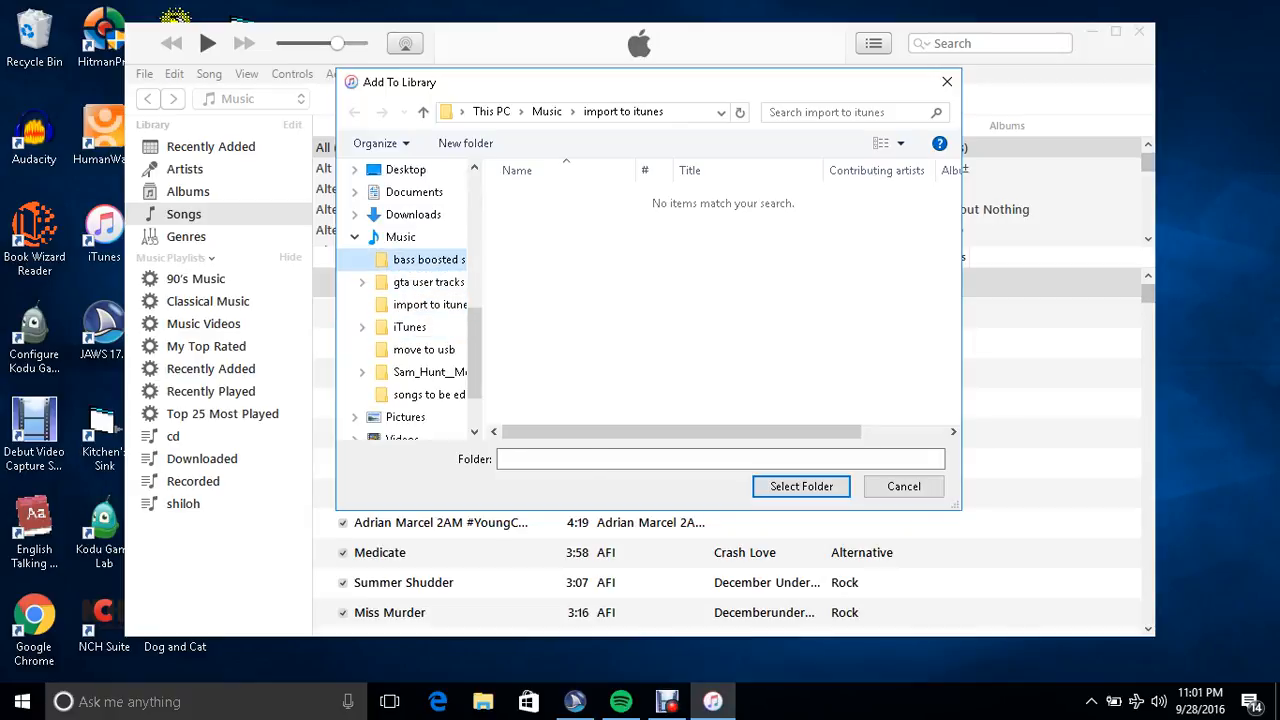
pyautogui.click(430, 260)
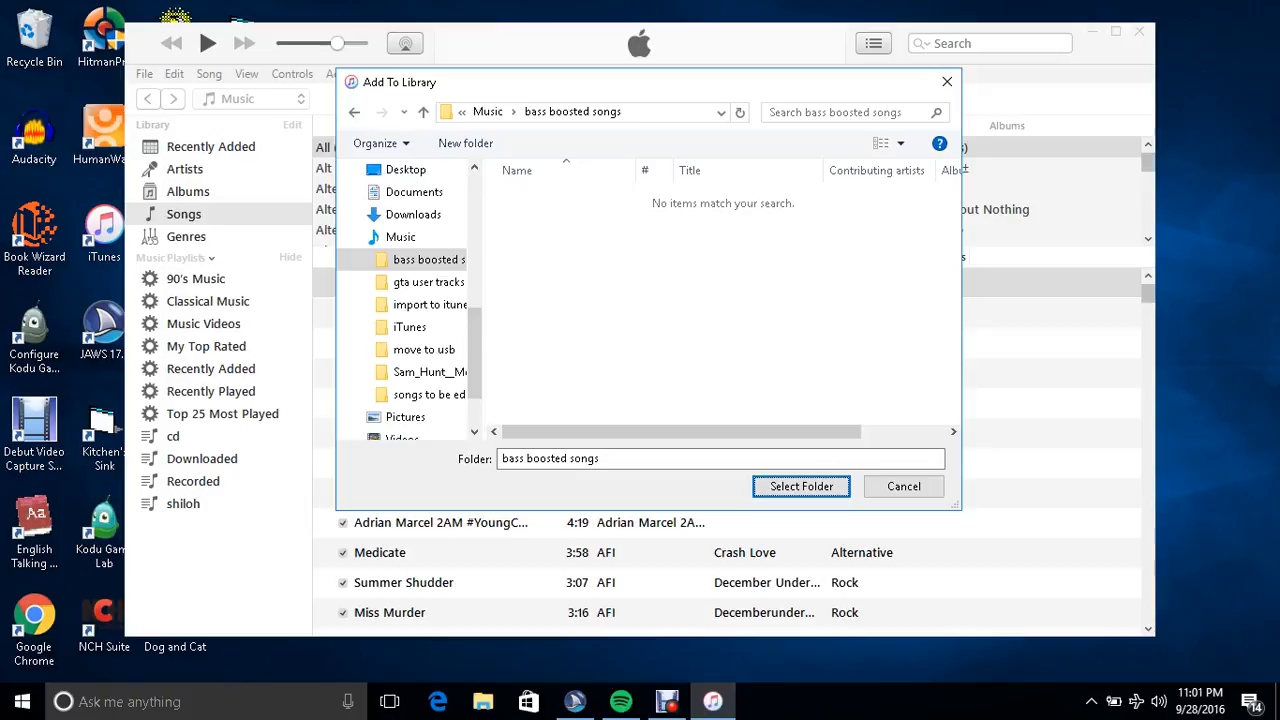
pyautogui.click(902, 486)
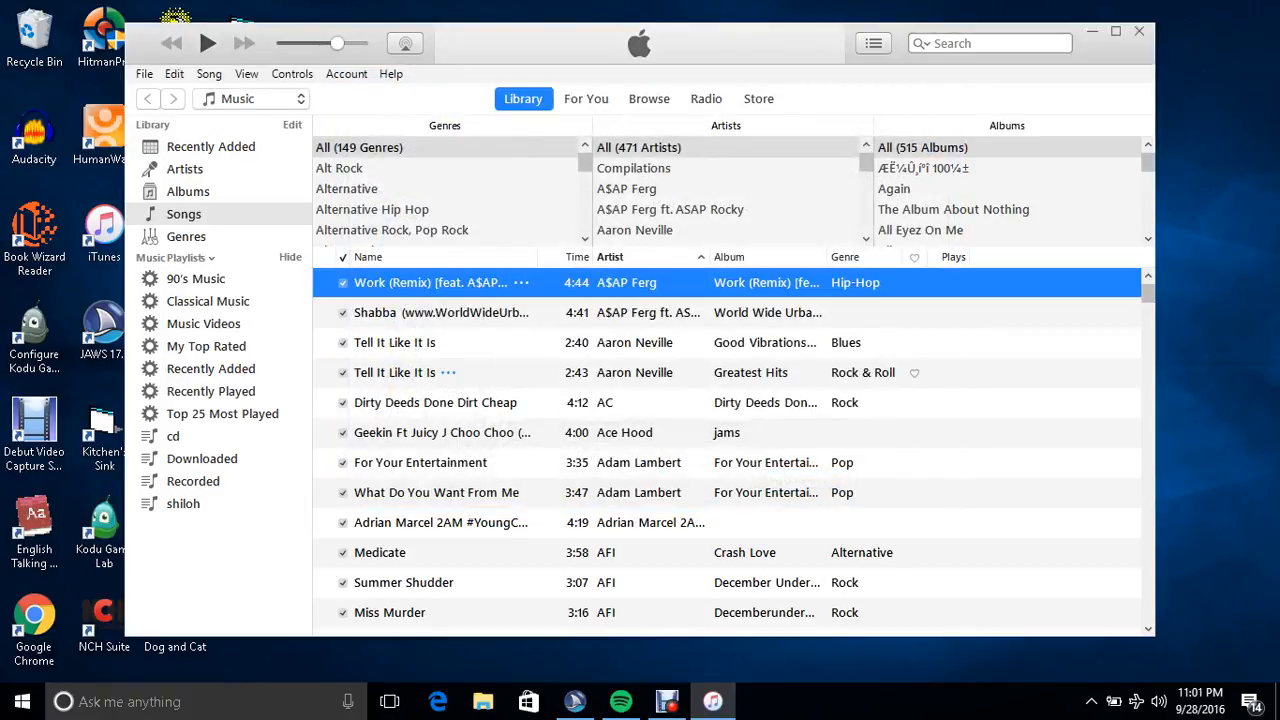
pyautogui.click(440, 312)
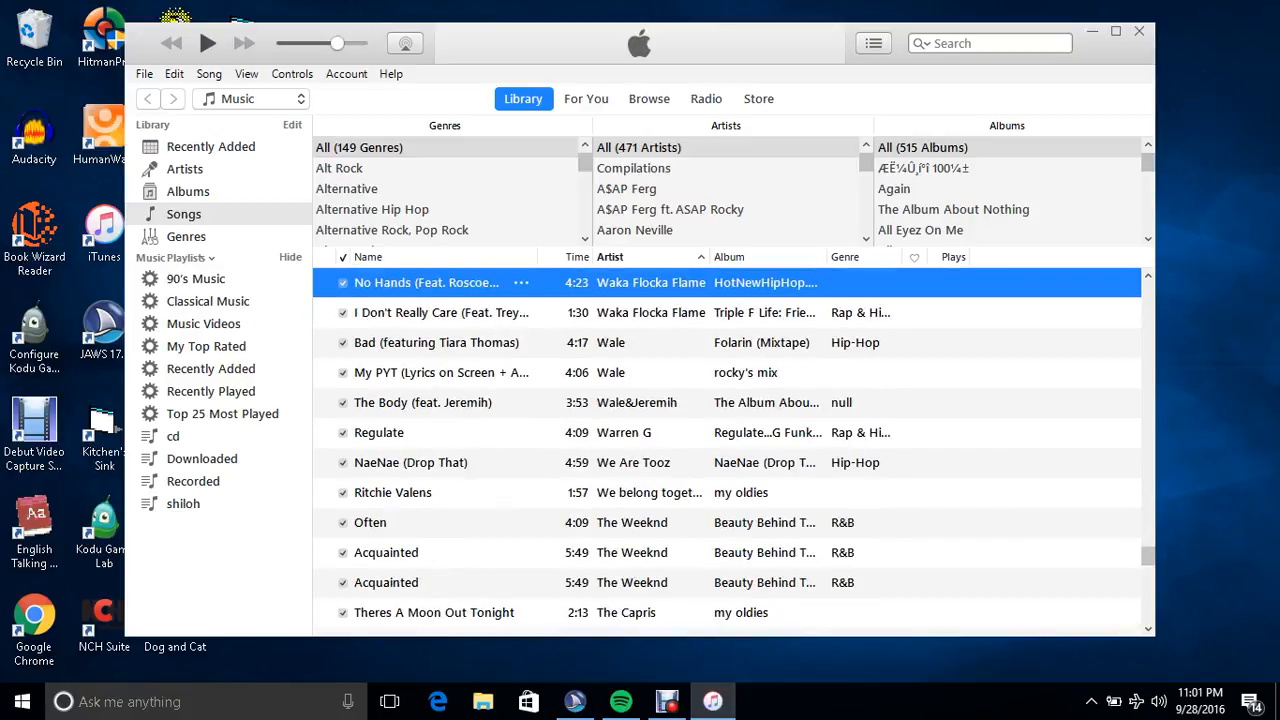
# - Browse down the Songs list past Regulate, Baby I'm For Real, Acquainted, Bad and Often
pyautogui.click(380, 432)
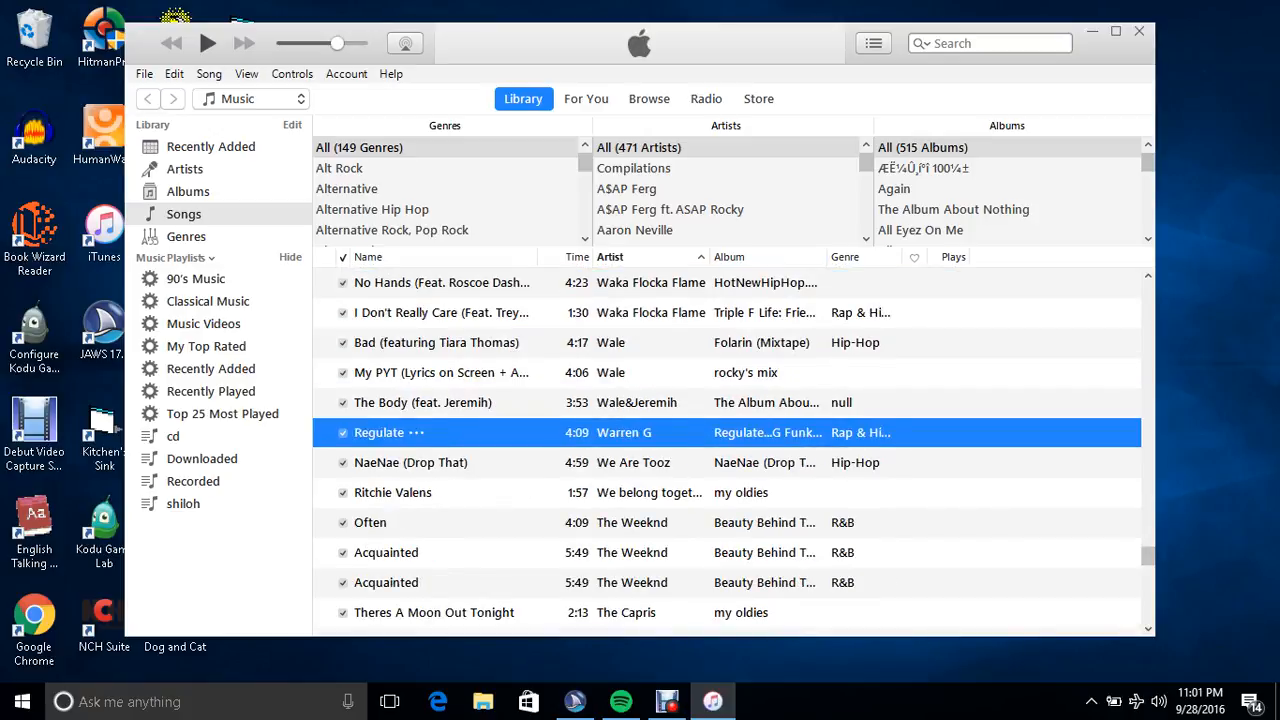
pyautogui.click(434, 612)
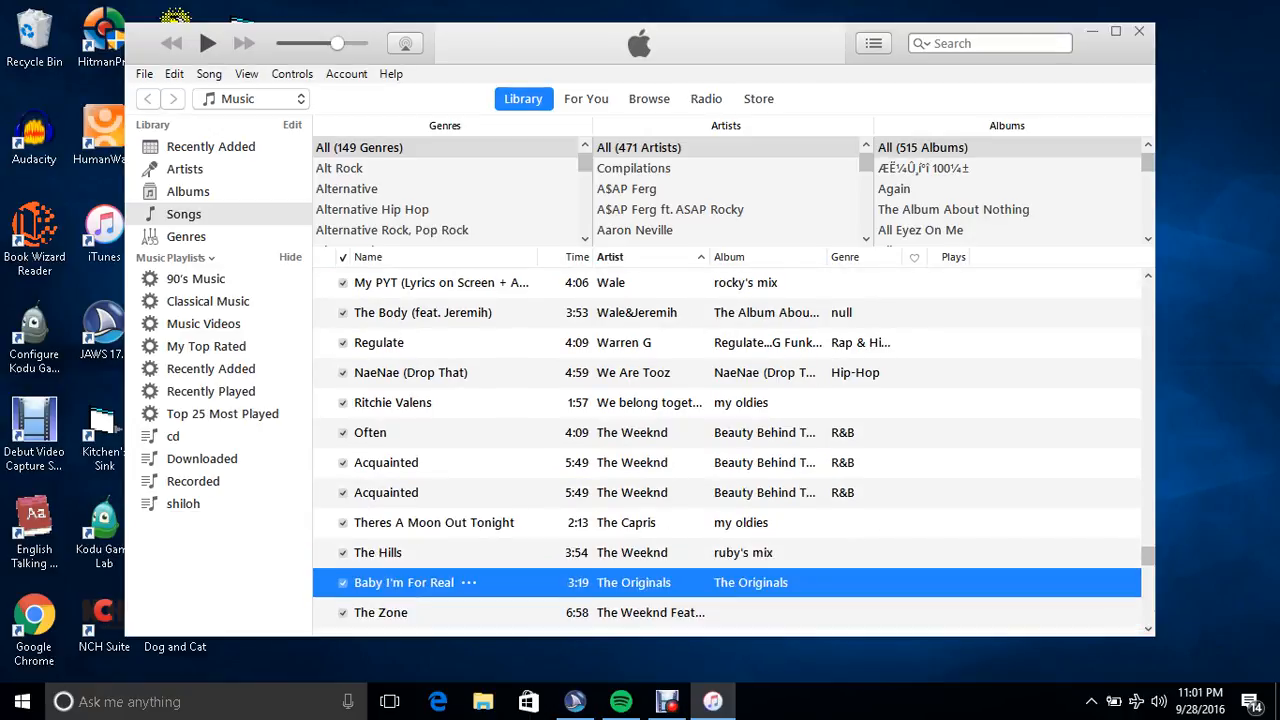
pyautogui.click(386, 462)
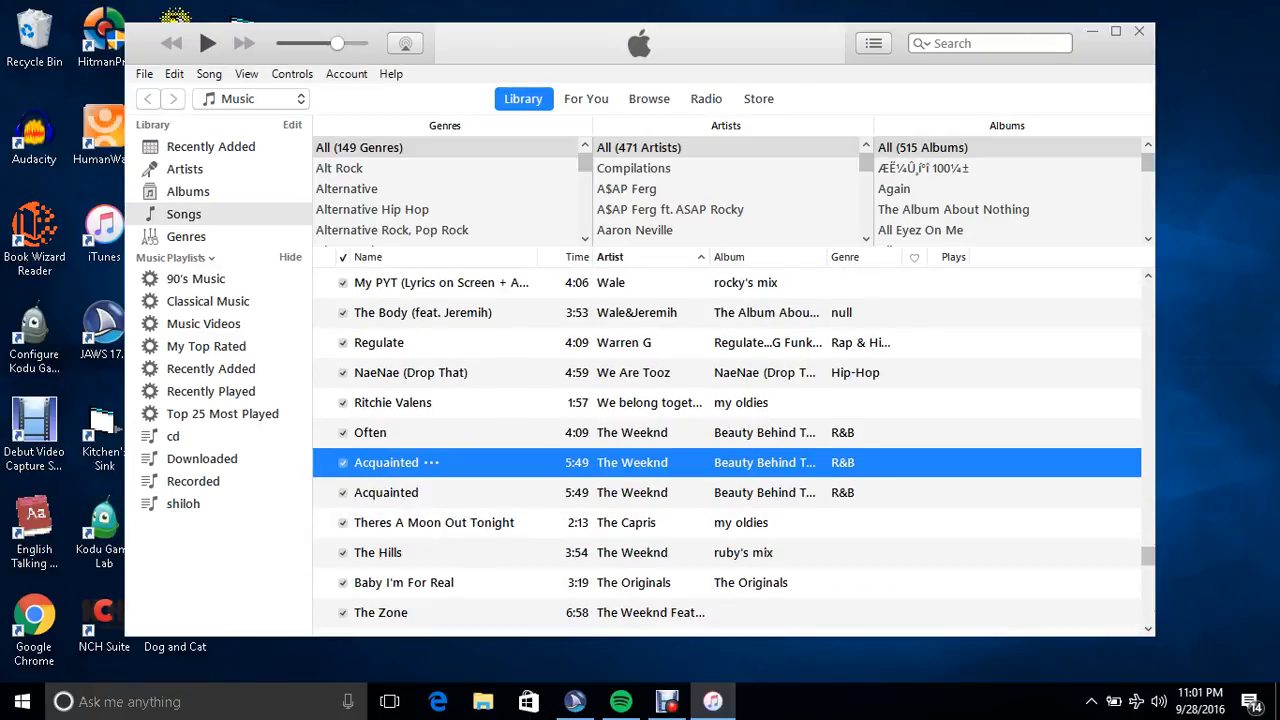
pyautogui.click(404, 582)
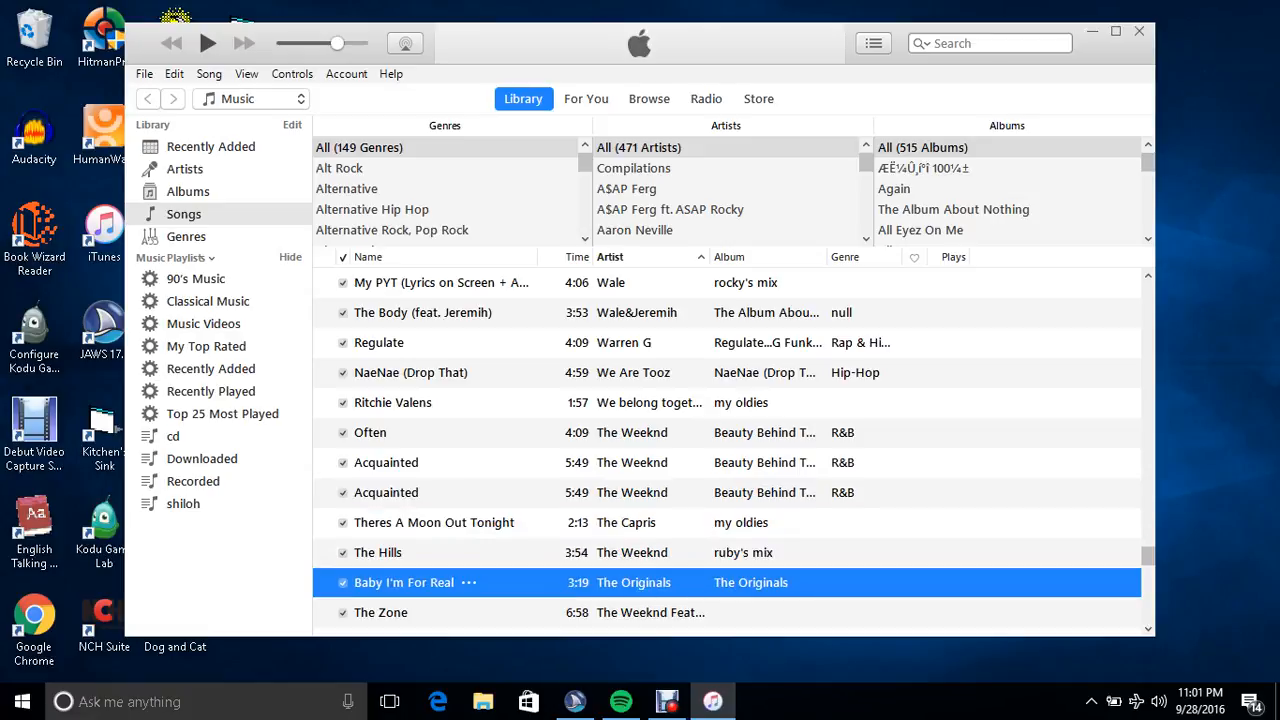
pyautogui.scroll(-3)
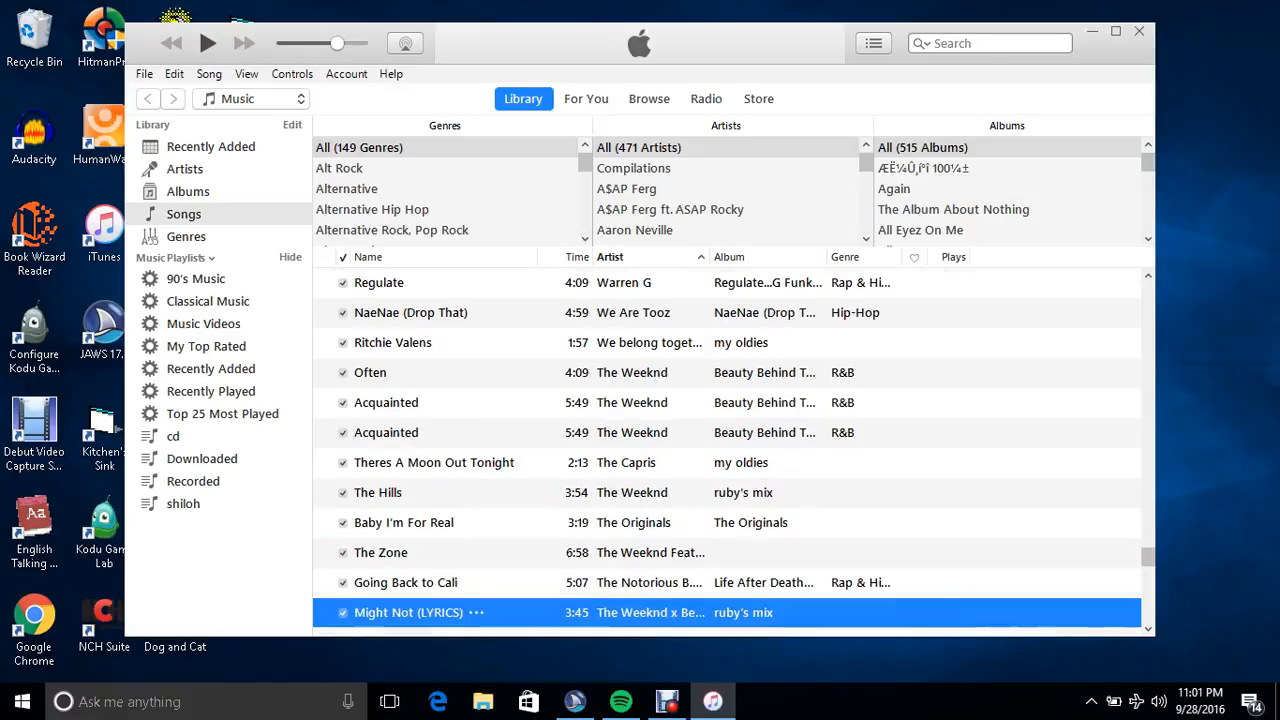
pyautogui.scroll(-3)
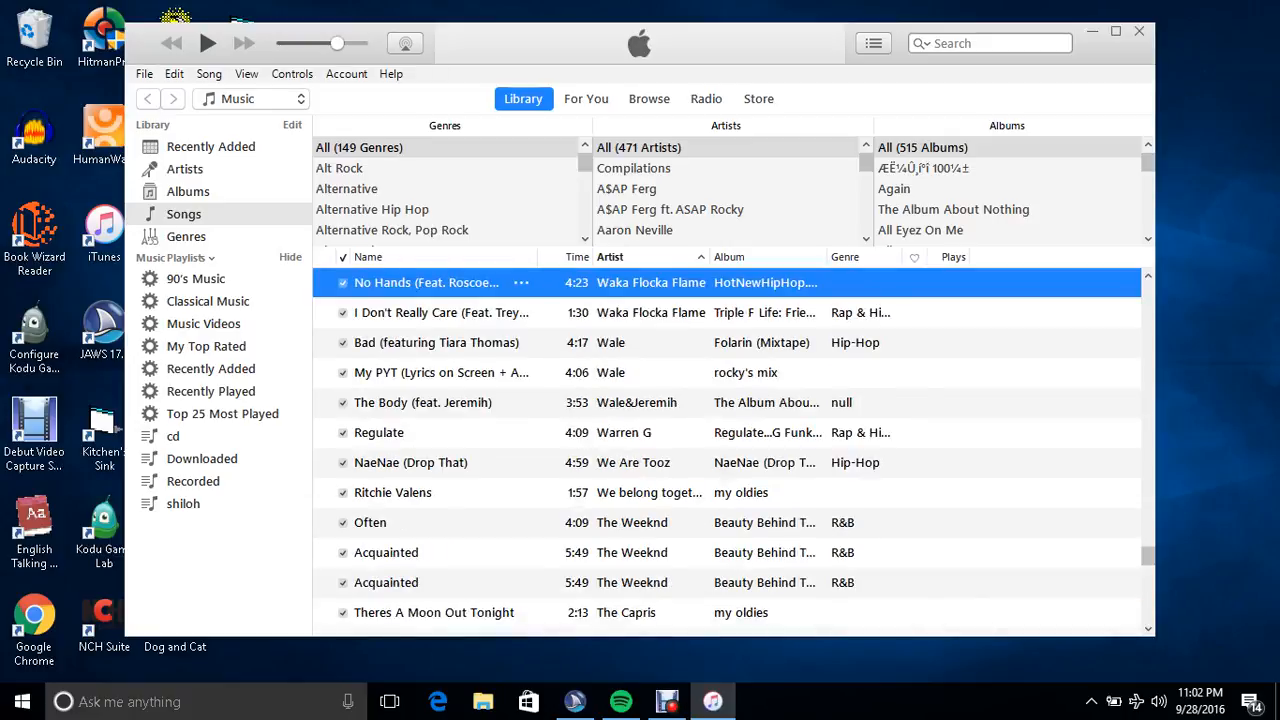
pyautogui.click(436, 342)
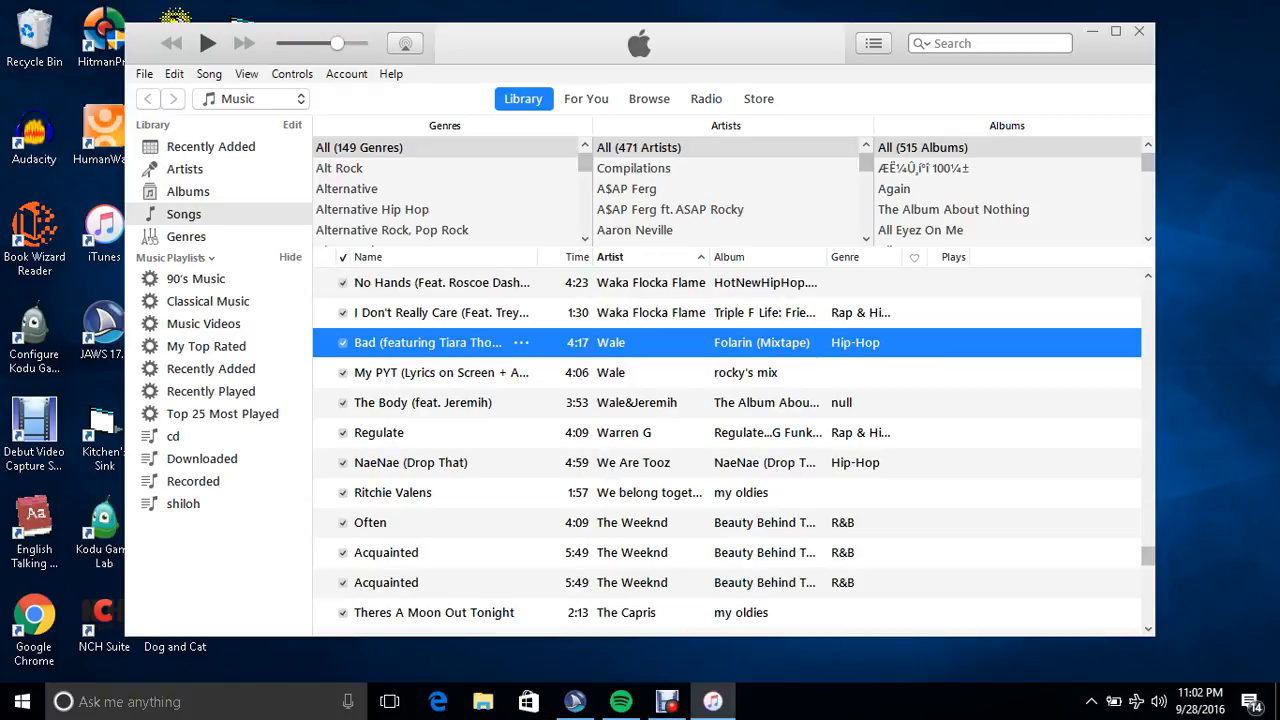
pyautogui.click(370, 522)
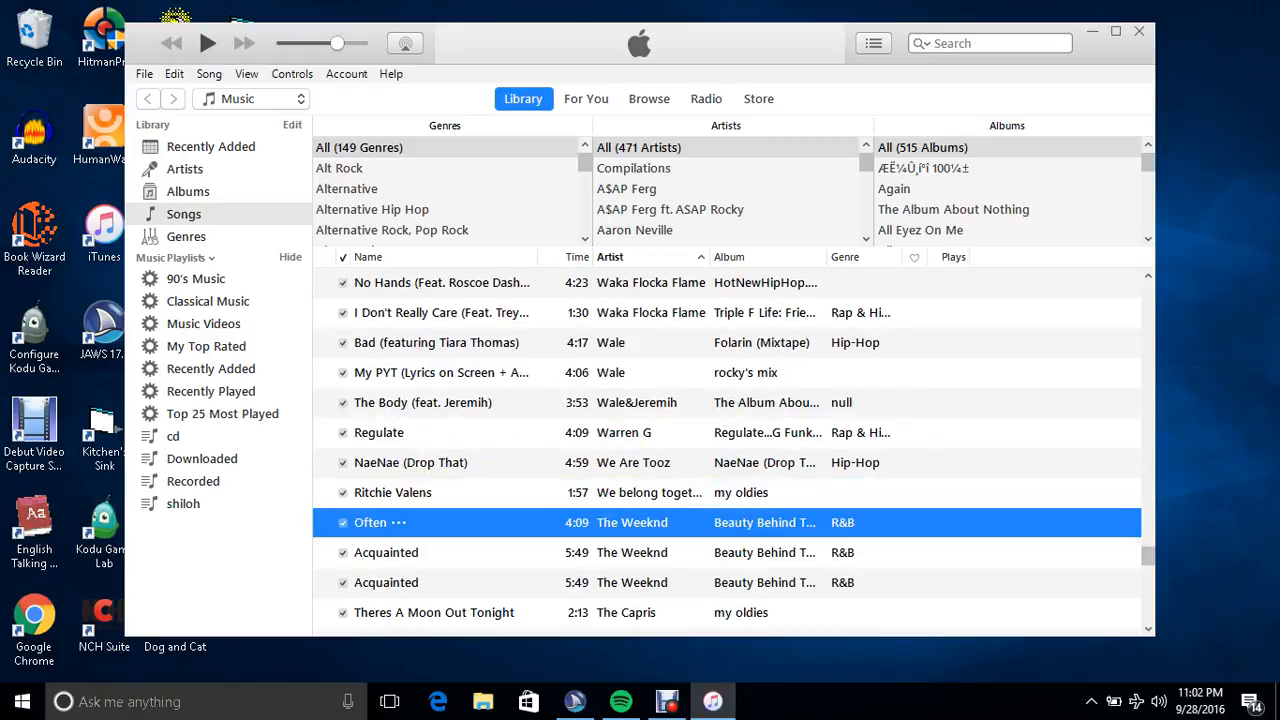
# - Play Wiz Khalifa's Phone Numbers ft. Trae Tha Truth and Big Sean from Cabin Fever
pyautogui.scroll(-3)
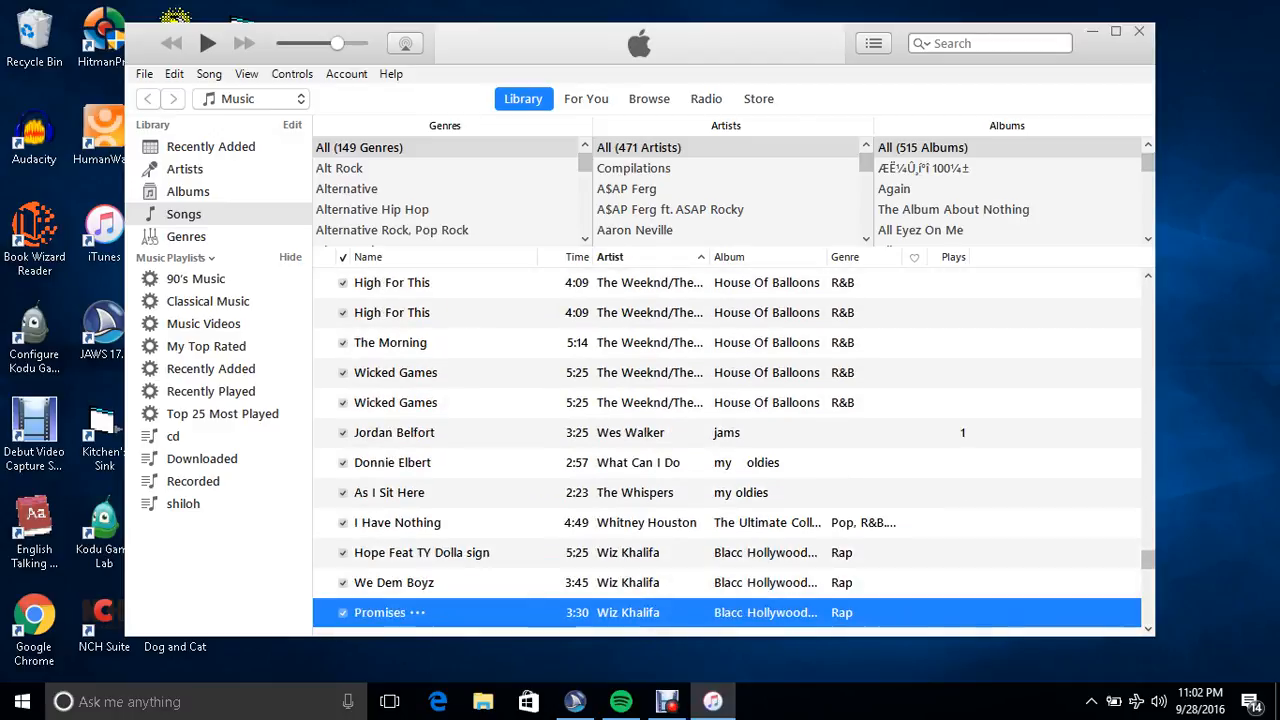
pyautogui.scroll(-3)
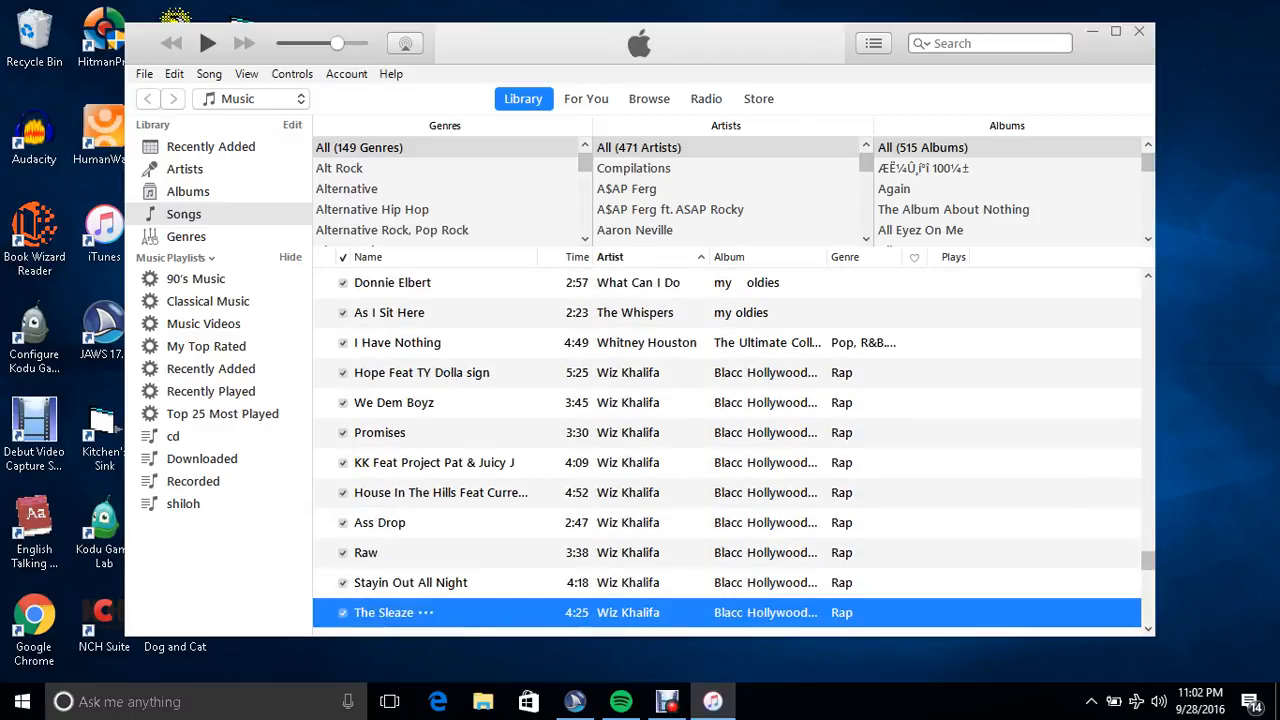
pyautogui.scroll(-3)
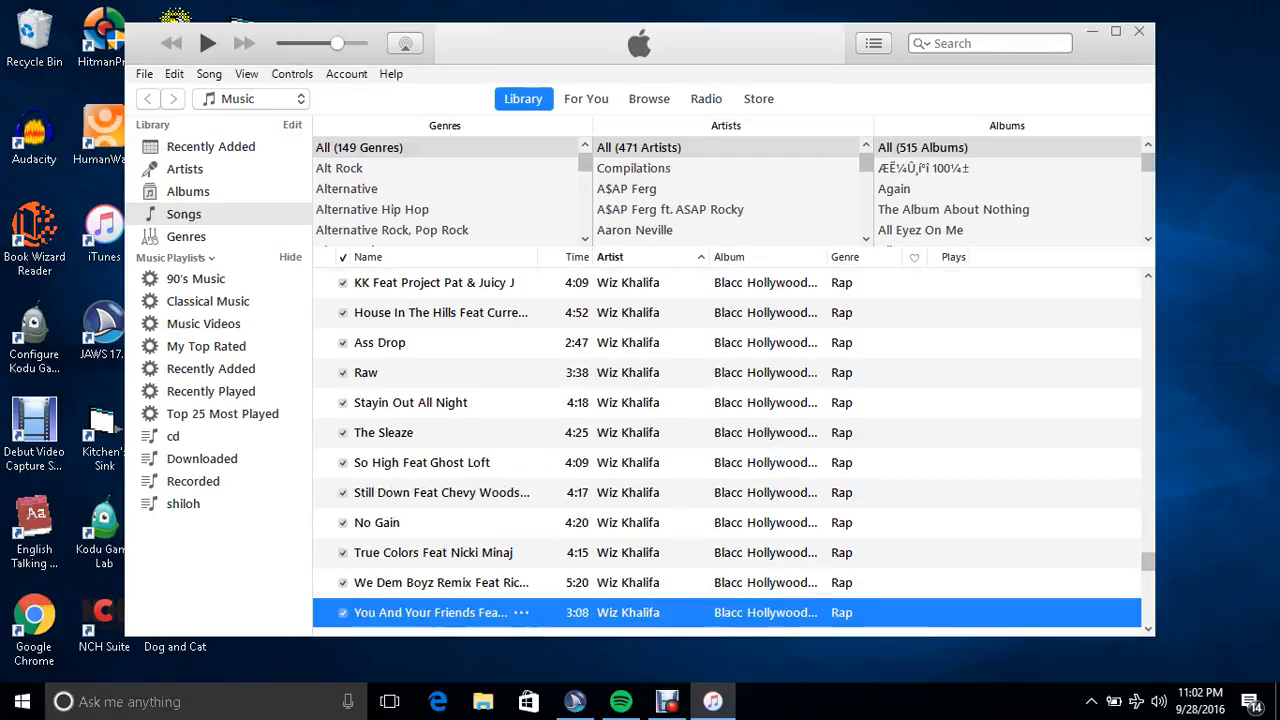
pyautogui.scroll(-3)
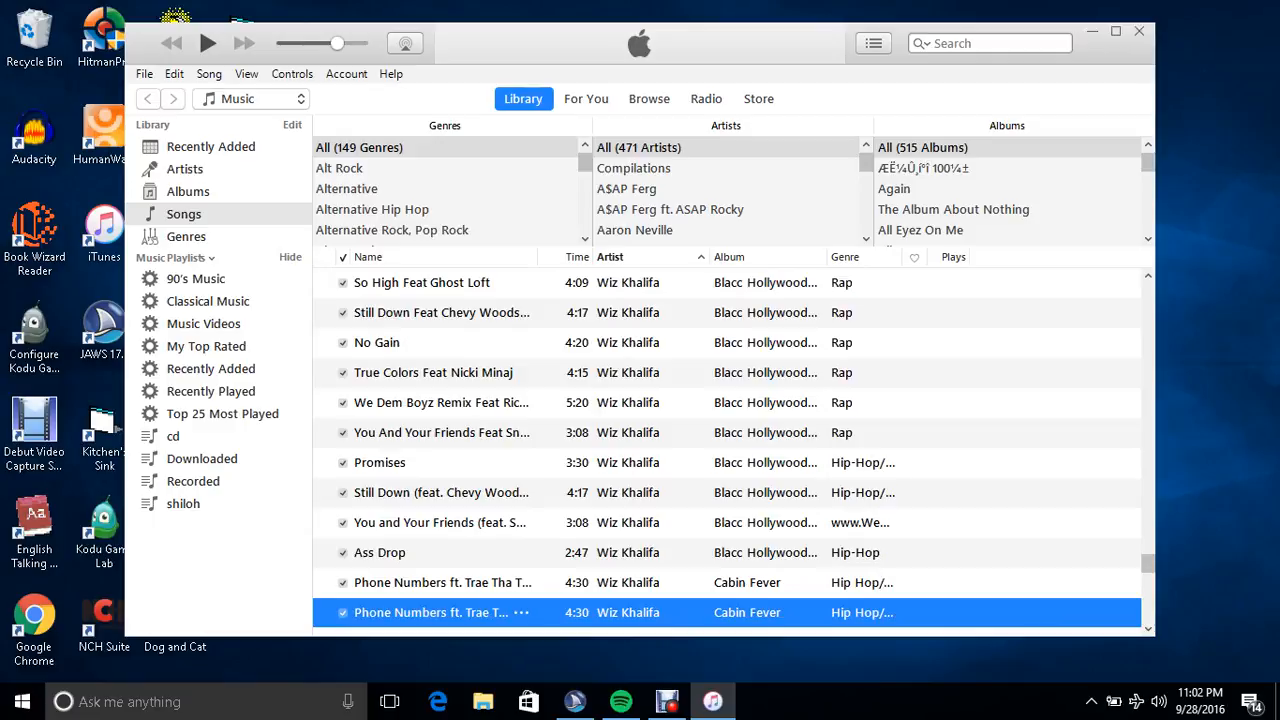
pyautogui.click(440, 582)
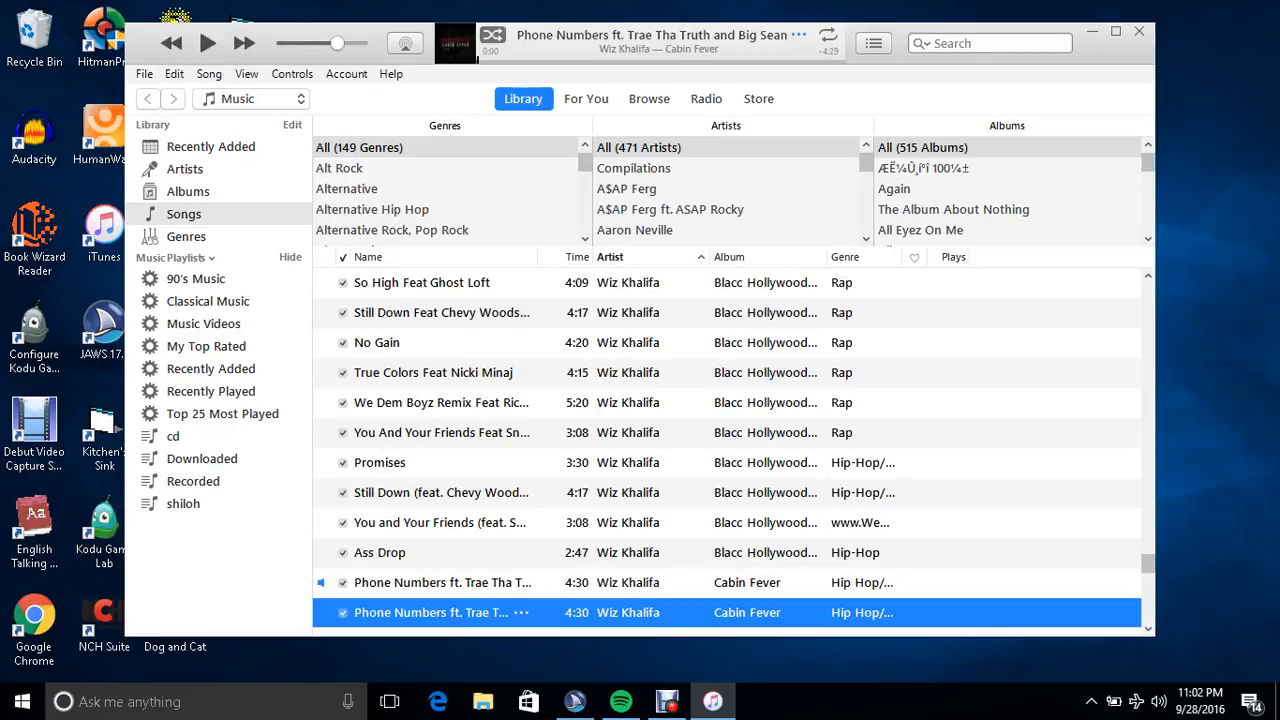
pyautogui.click(208, 44)
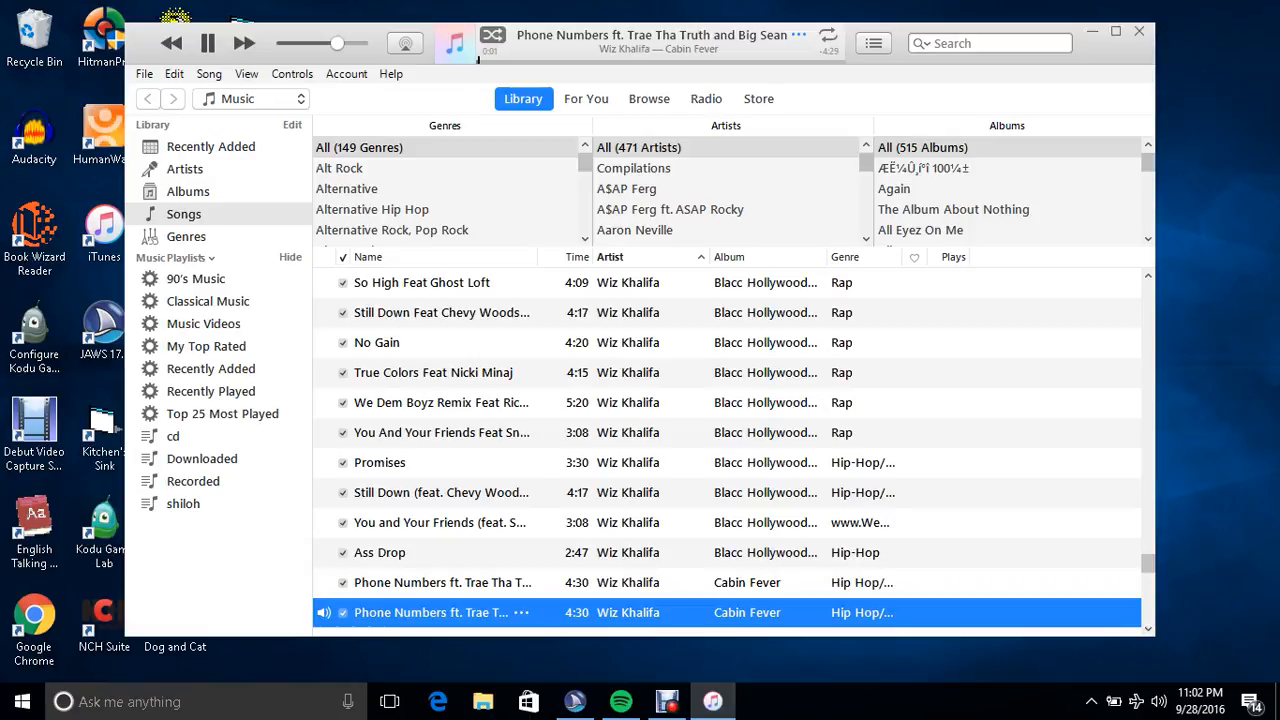
pyautogui.click(440, 492)
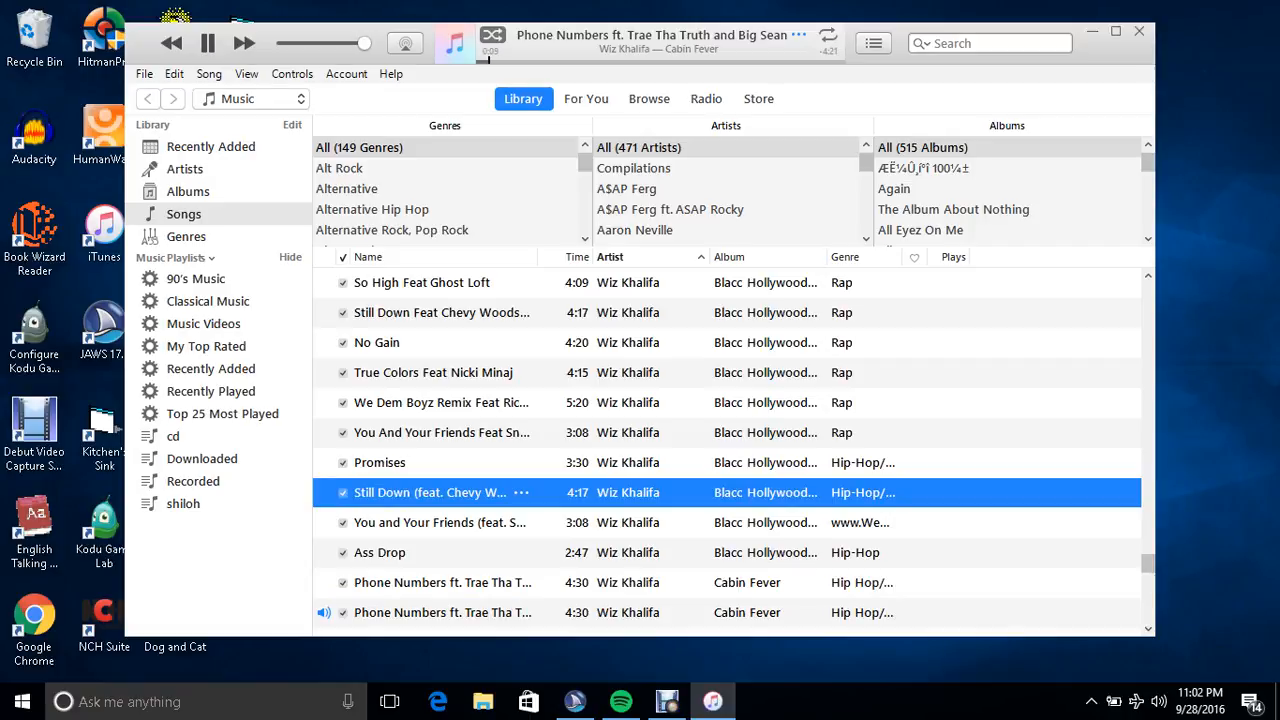
pyautogui.click(208, 42)
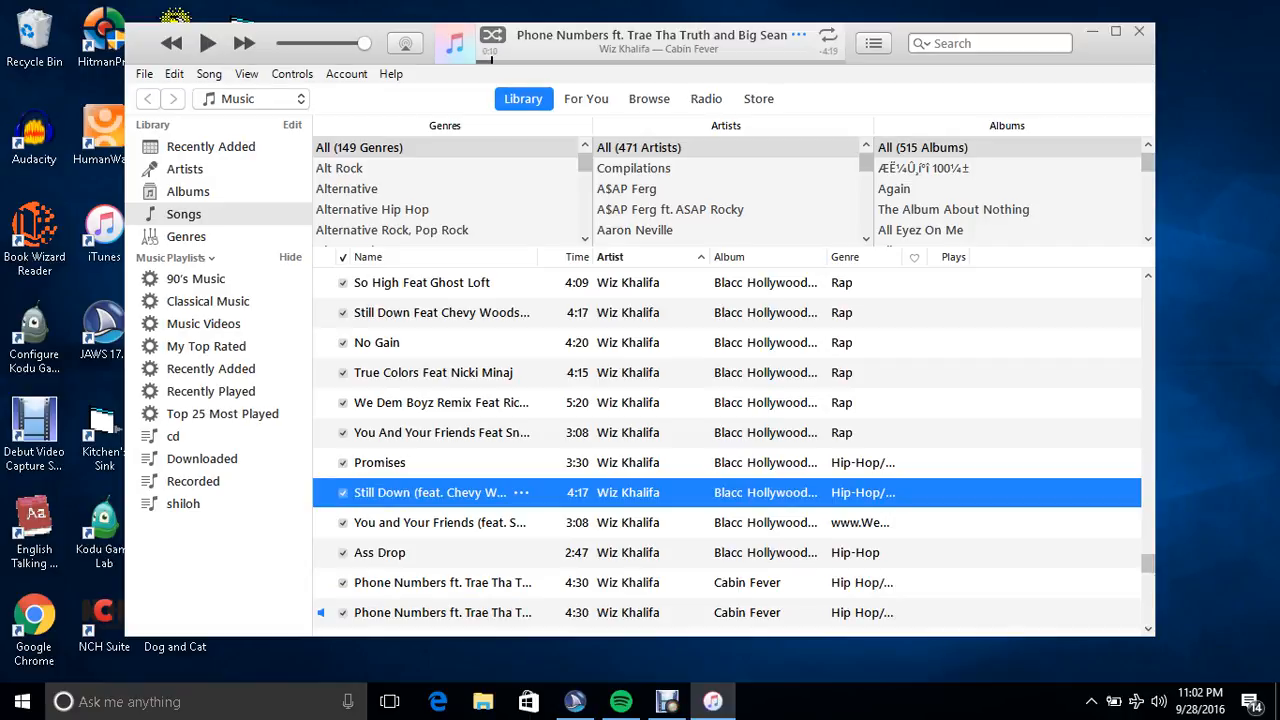